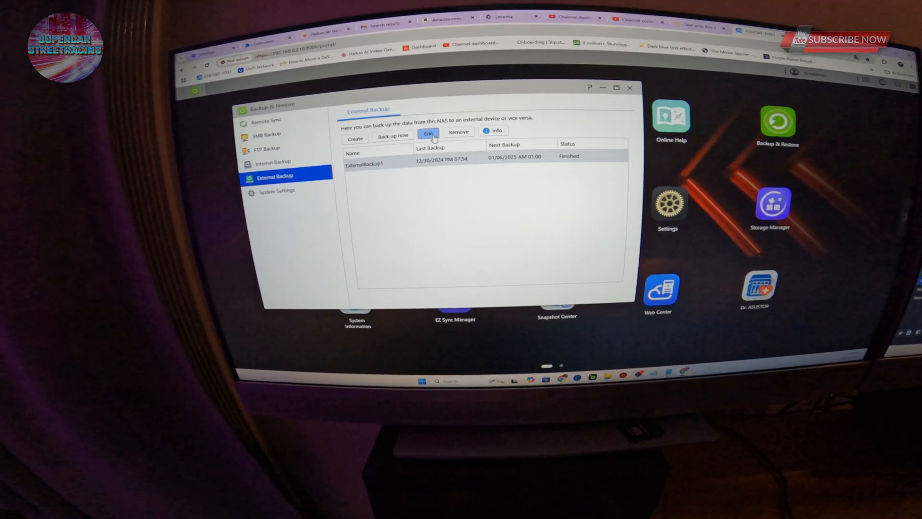
Open the ExternalBackup1 job for editing in External Backup.
click(428, 134)
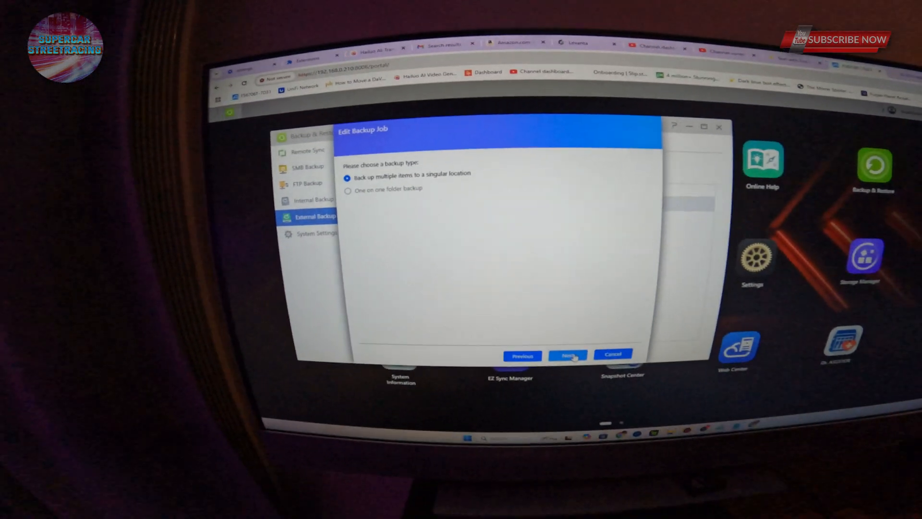
Advance through source folders and USB destination to the weekly Monday 01:00 AM schedule.
click(566, 356)
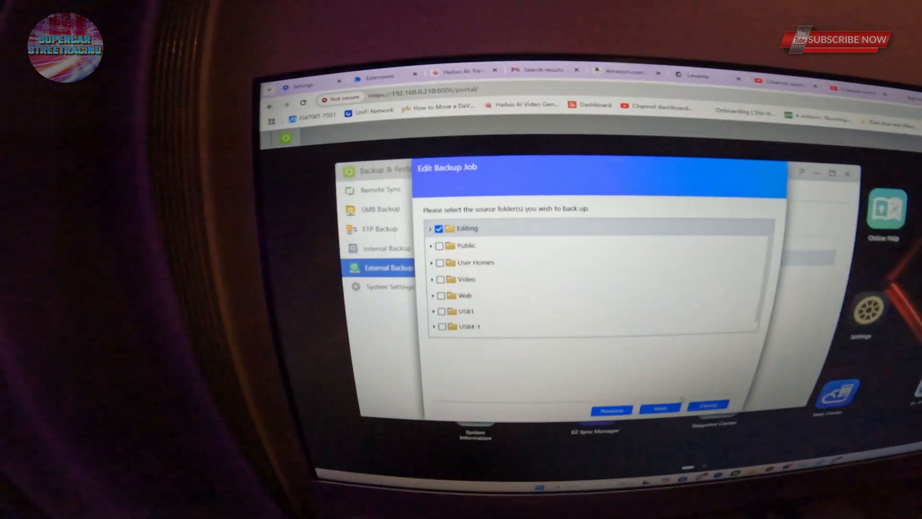
click(660, 407)
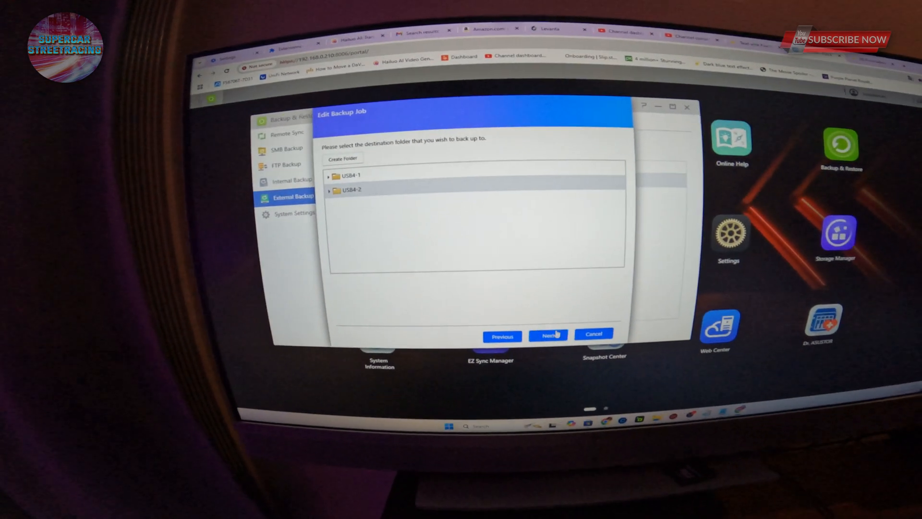
click(548, 334)
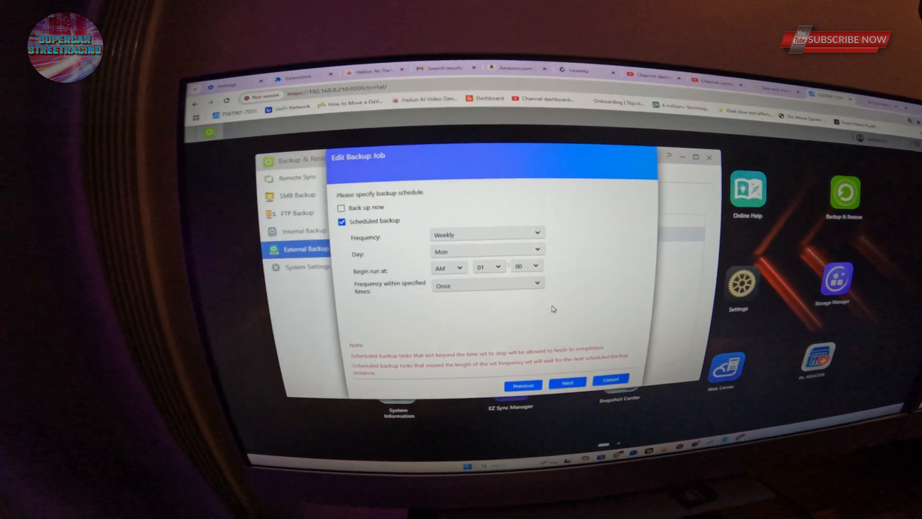